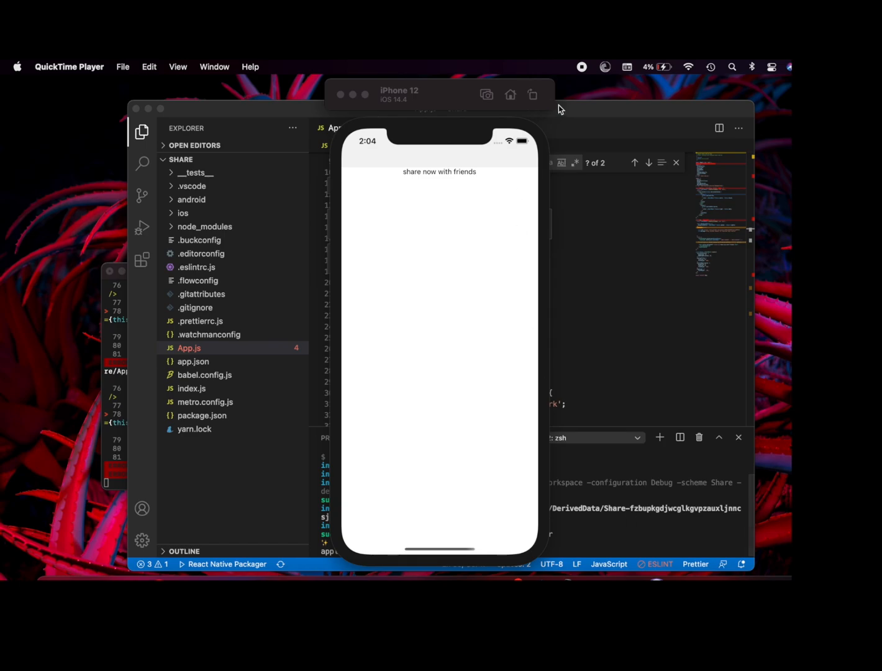
{"action": "mouse_move", "coordinate": [574, 276]}
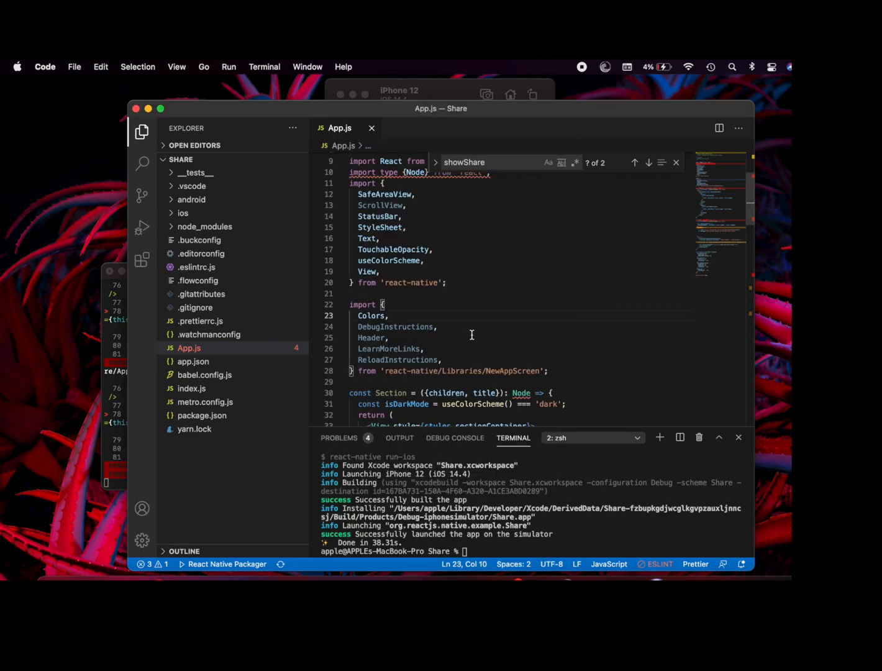
- Check the TouchableOpacity's showShare onPress handler and add Share to the react-native import
{"action": "scroll", "scroll_direction": "down", "scroll_amount": 3}
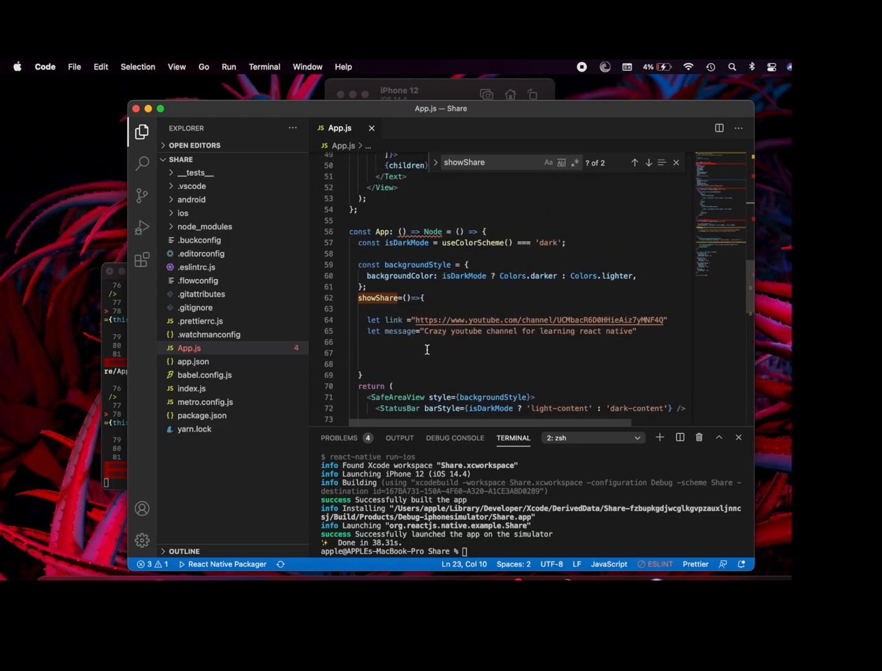
{"action": "scroll", "scroll_direction": "down", "scroll_amount": 3}
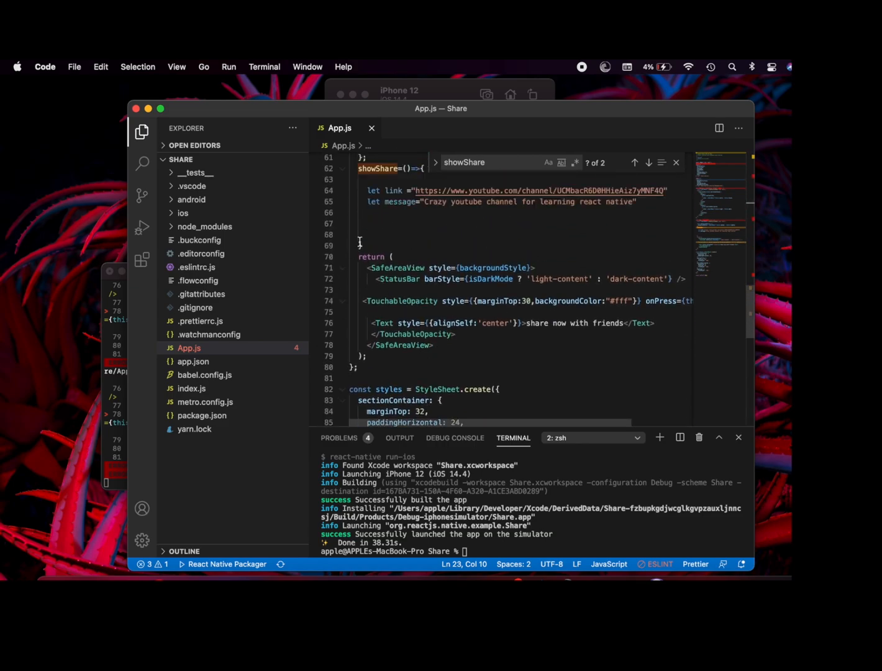
{"action": "double_click", "coordinate": [402, 301]}
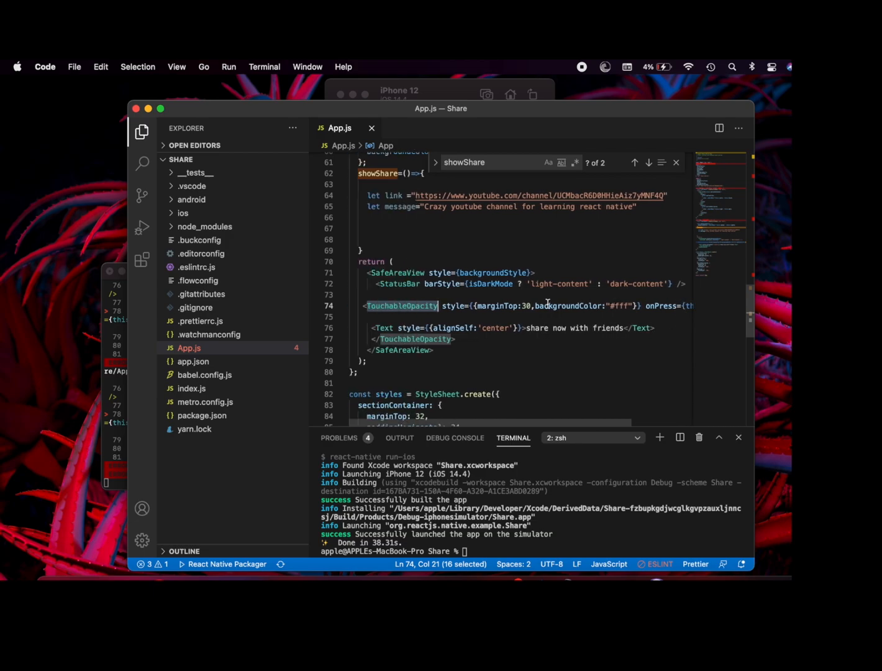
{"action": "scroll", "scroll_direction": "right", "scroll_amount": 3}
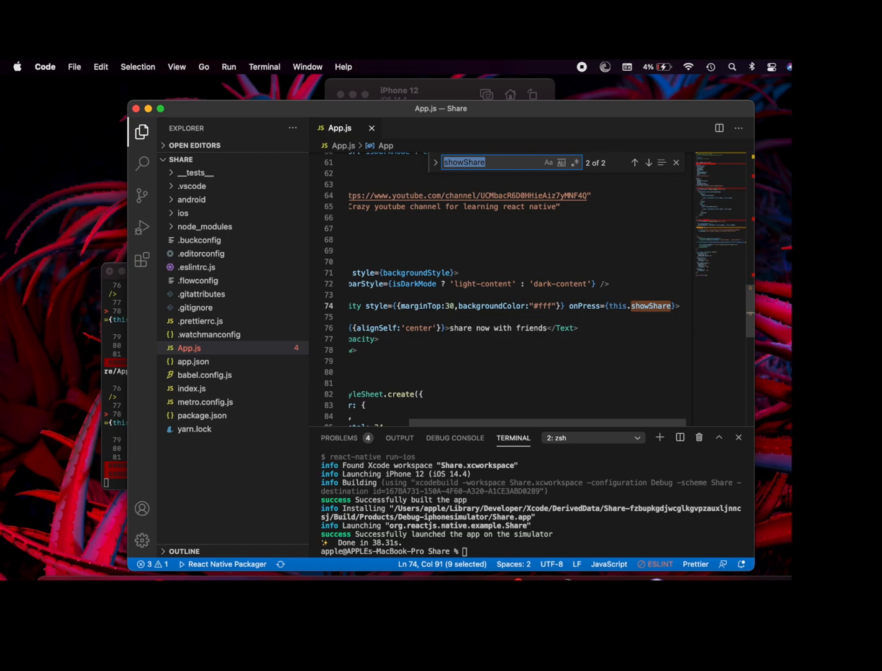
{"action": "left_click", "coordinate": [634, 163]}
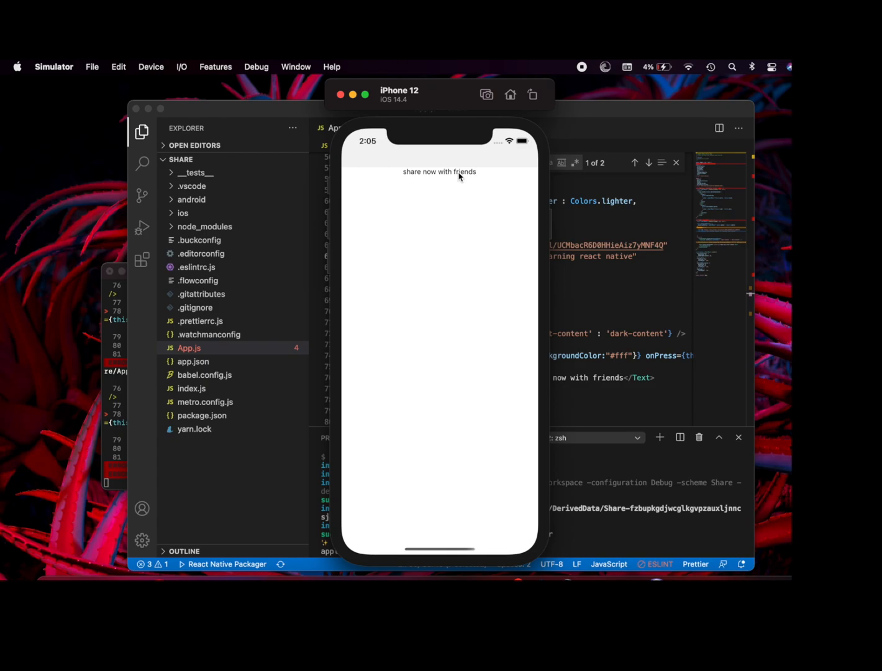
{"action": "left_click", "coordinate": [441, 109]}
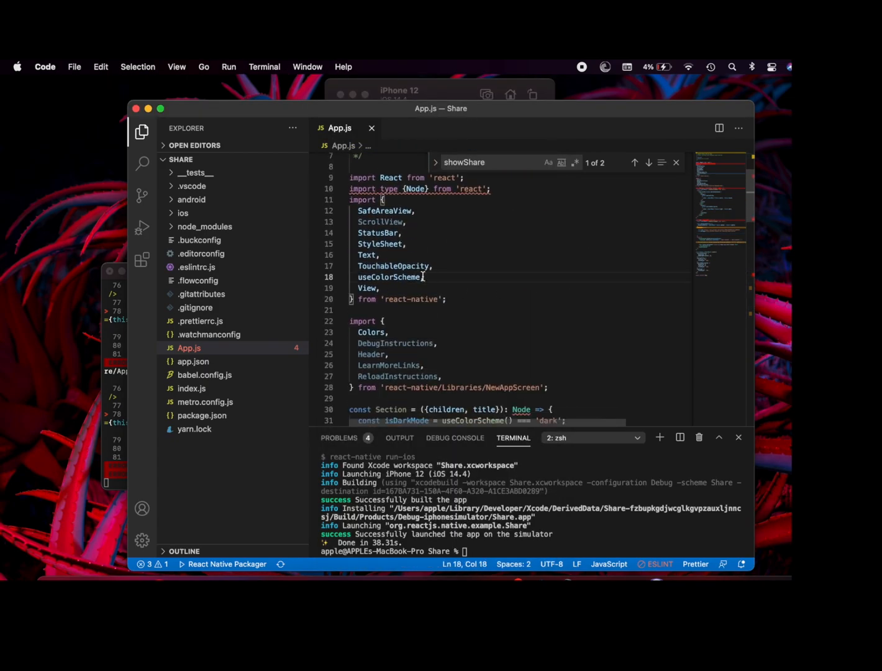
{"action": "type", "text": "Share"}
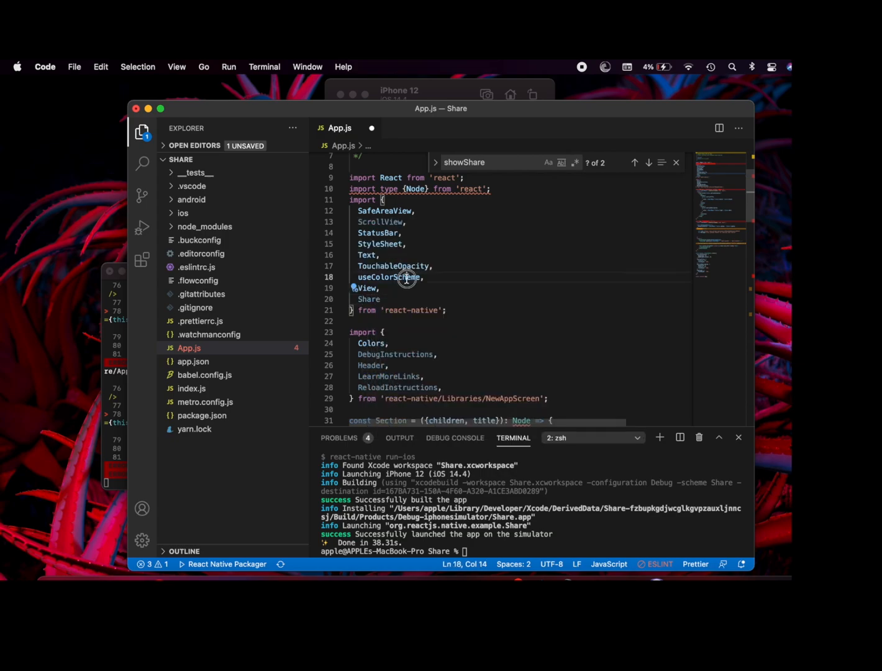
- Write an empty Share.share({}) call inside the showShare function
{"action": "scroll", "scroll_direction": "down", "scroll_amount": 3}
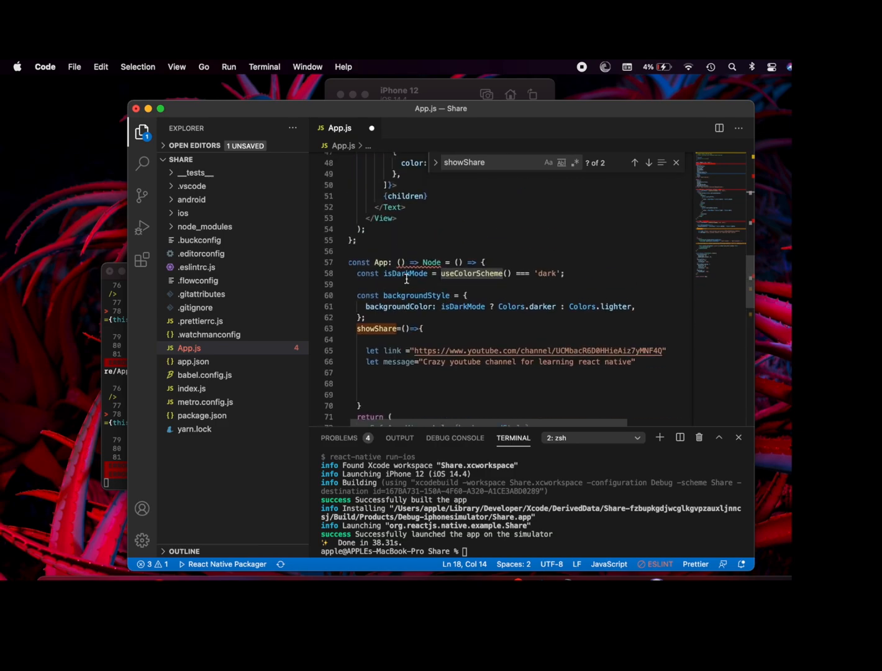
{"action": "scroll", "scroll_direction": "down", "scroll_amount": 3}
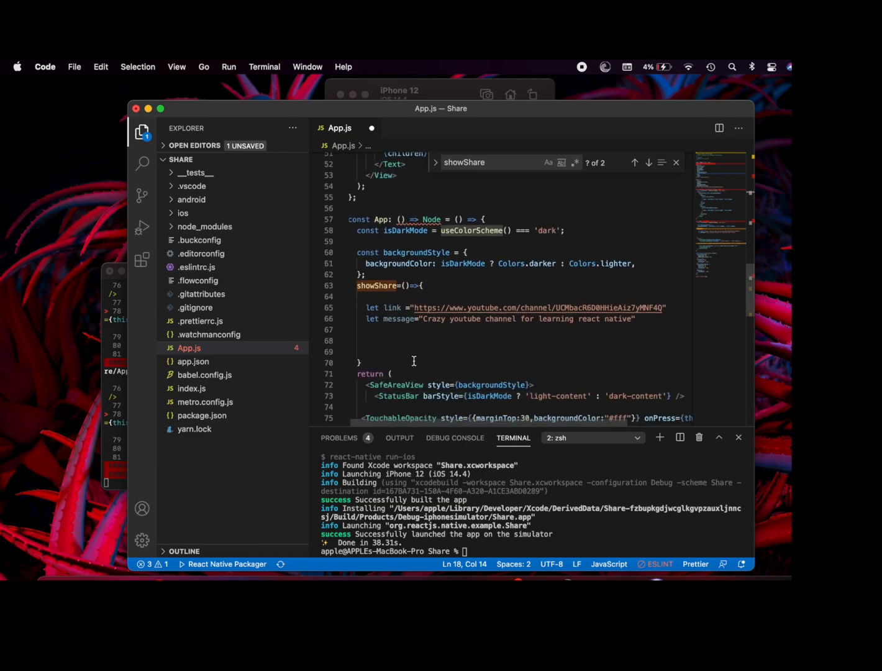
{"action": "type", "text": "S"}
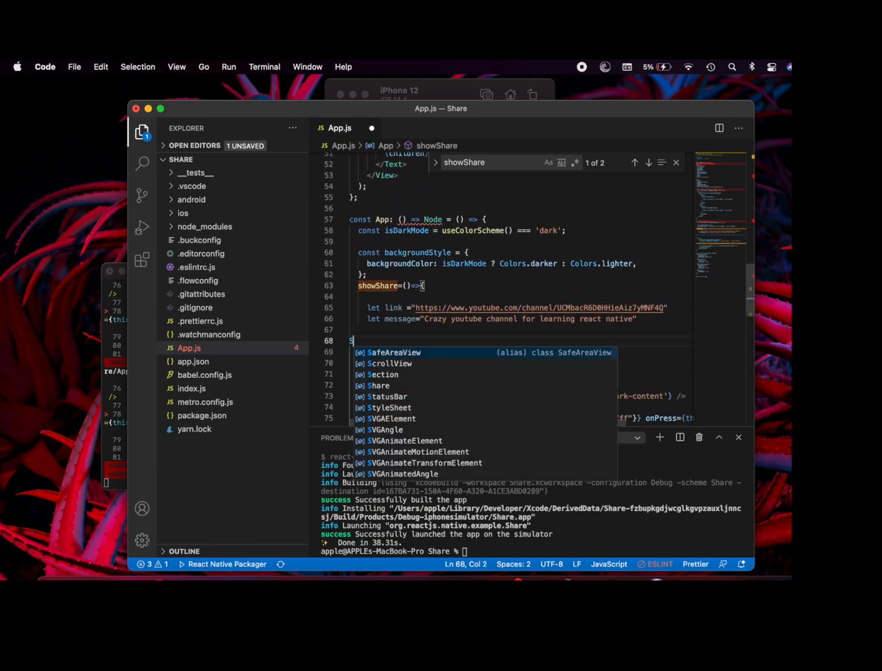
{"action": "type", "text": "hare"}
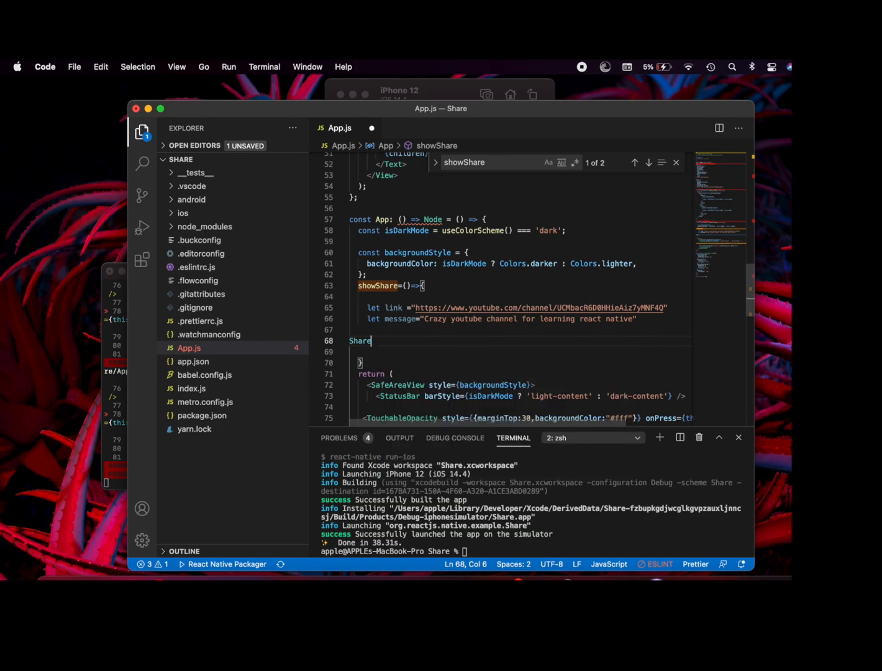
{"action": "type", "text": ".share"}
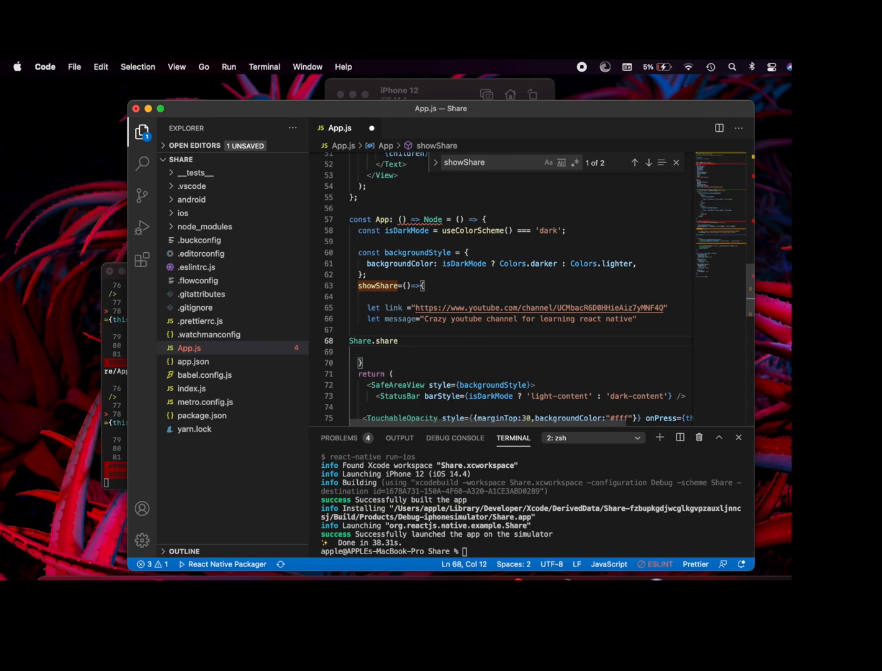
{"action": "type", "text": "({})"}
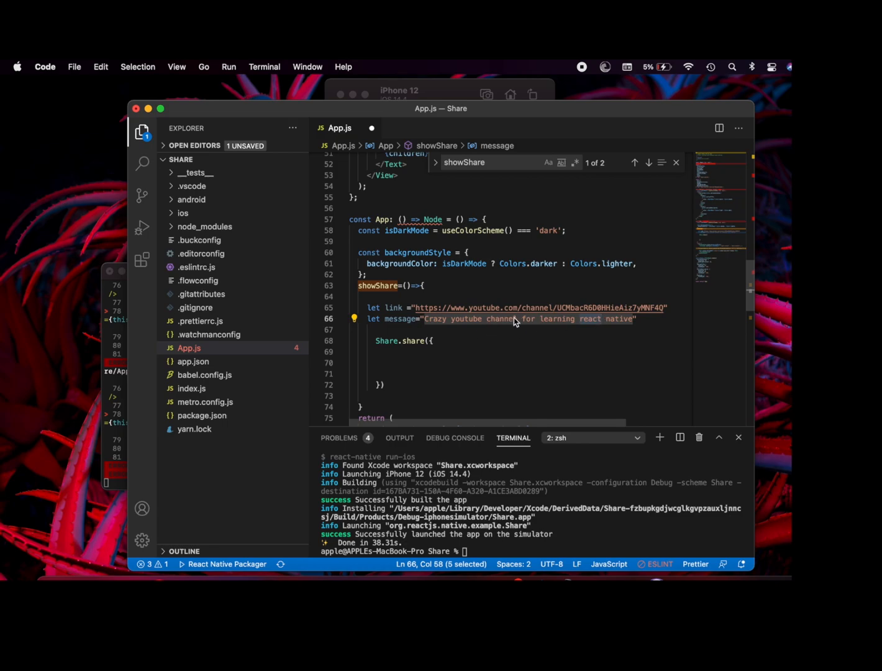
{"action": "mouse_move", "coordinate": [569, 346]}
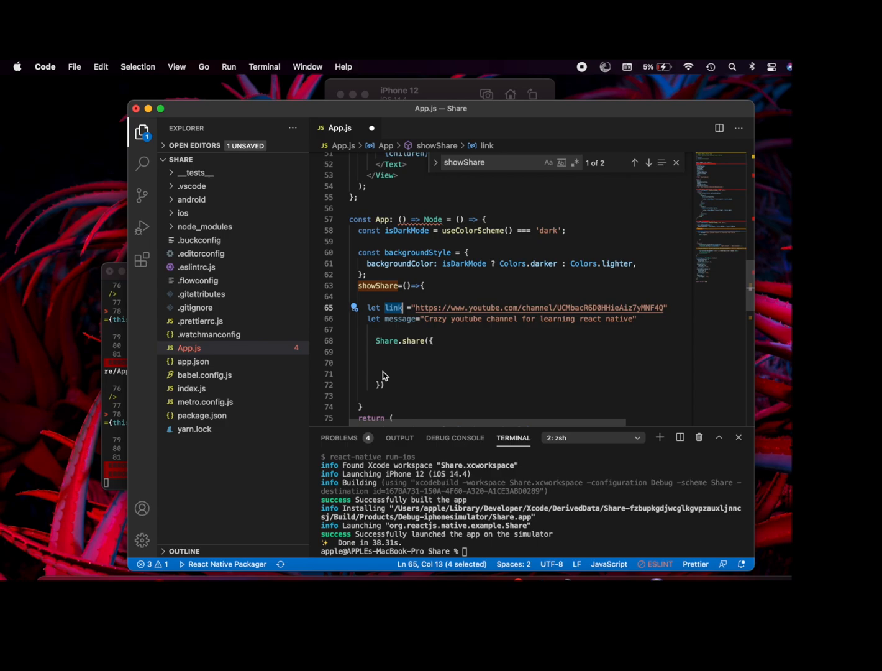
- Fill the Share.share object with message, url set to link, and title 'Youtub…'
{"action": "left_click", "coordinate": [447, 374]}
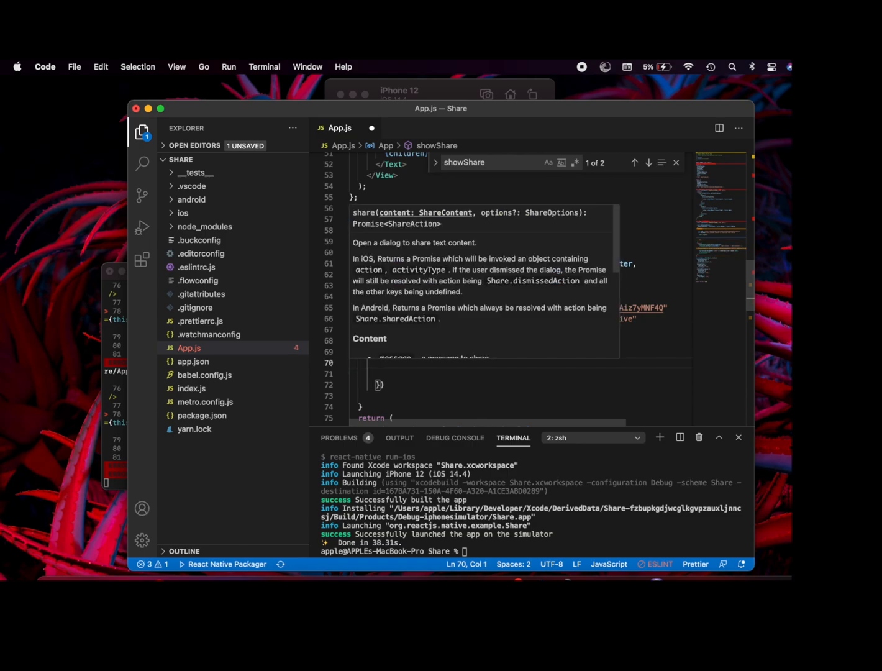
{"action": "type", "text": "message"}
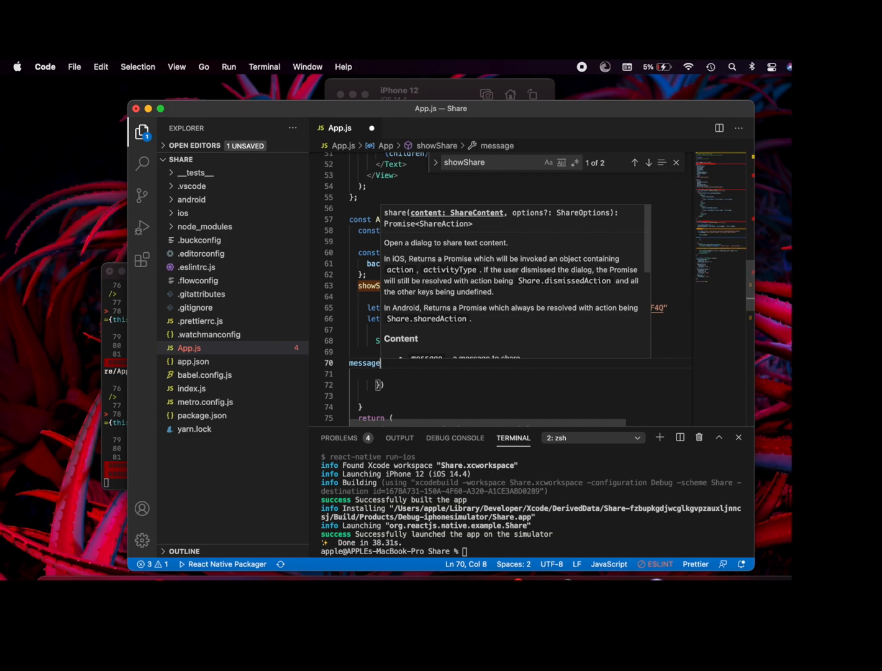
{"action": "key", "text": "Enter"}
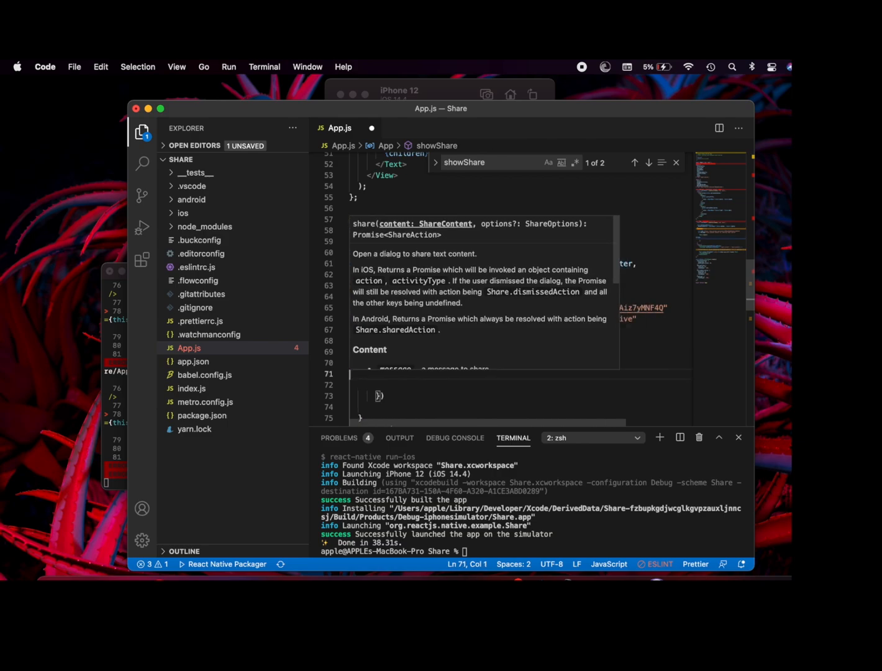
{"action": "type", "text": "ue"}
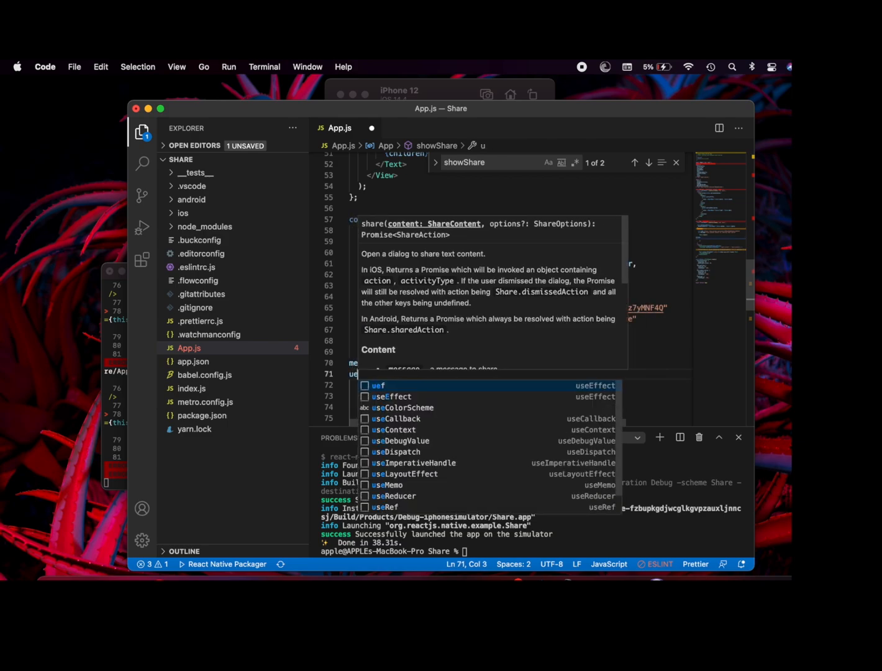
{"action": "type", "text": "rl"}
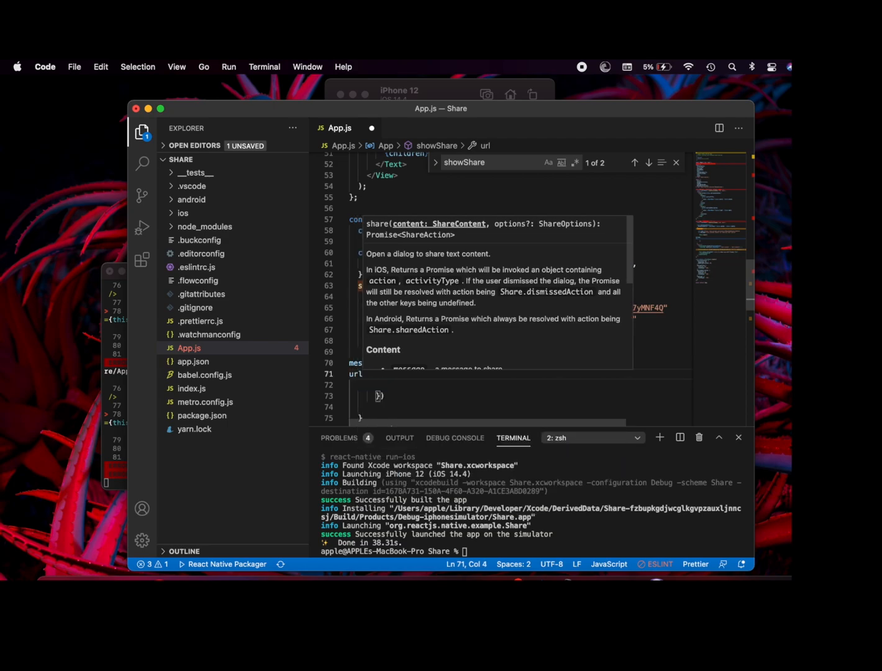
{"action": "type", "text": ":"}
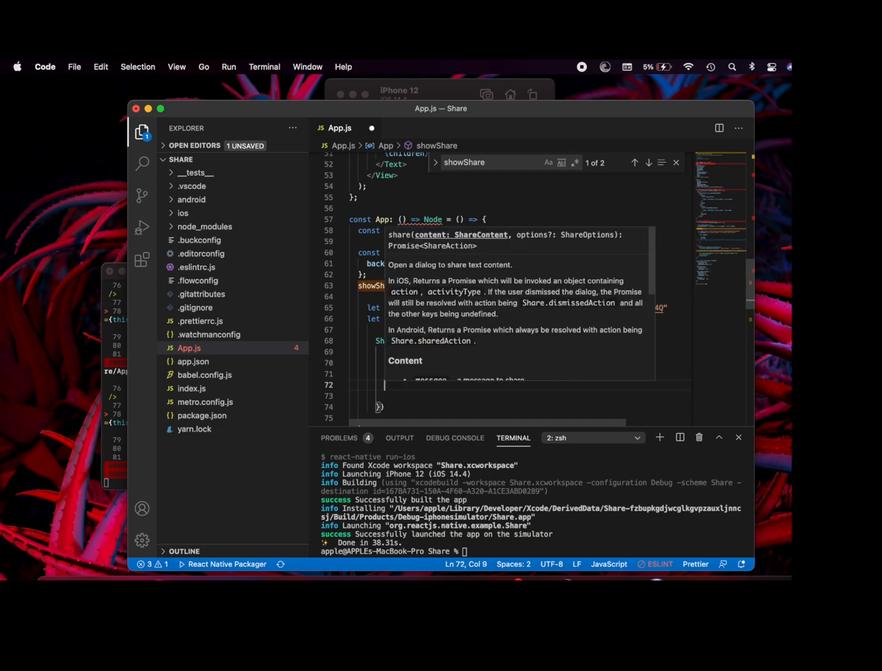
{"action": "type", "text": "title"}
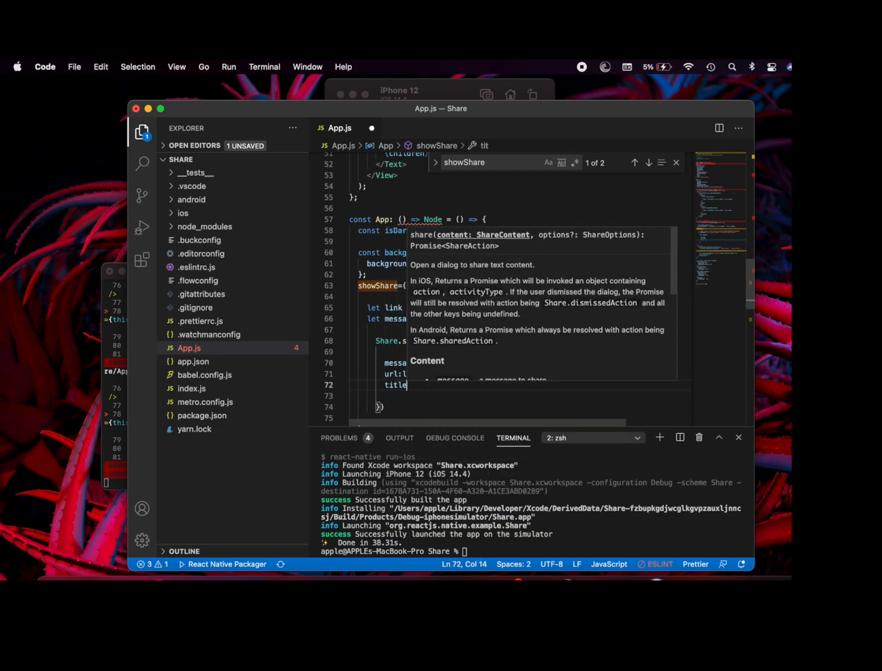
{"action": "type", "text": ":'"}
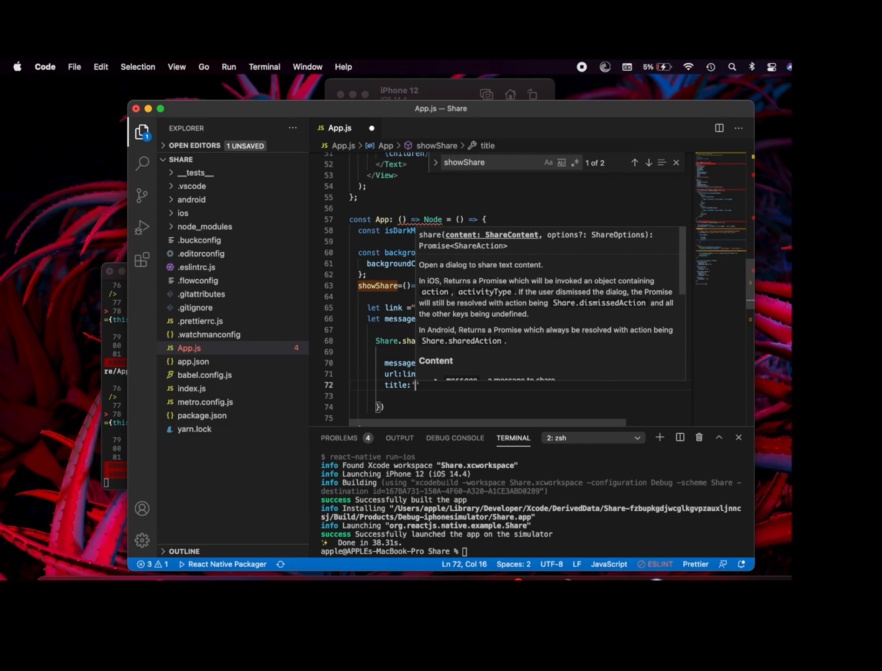
{"action": "type", "text": "Youtub"}
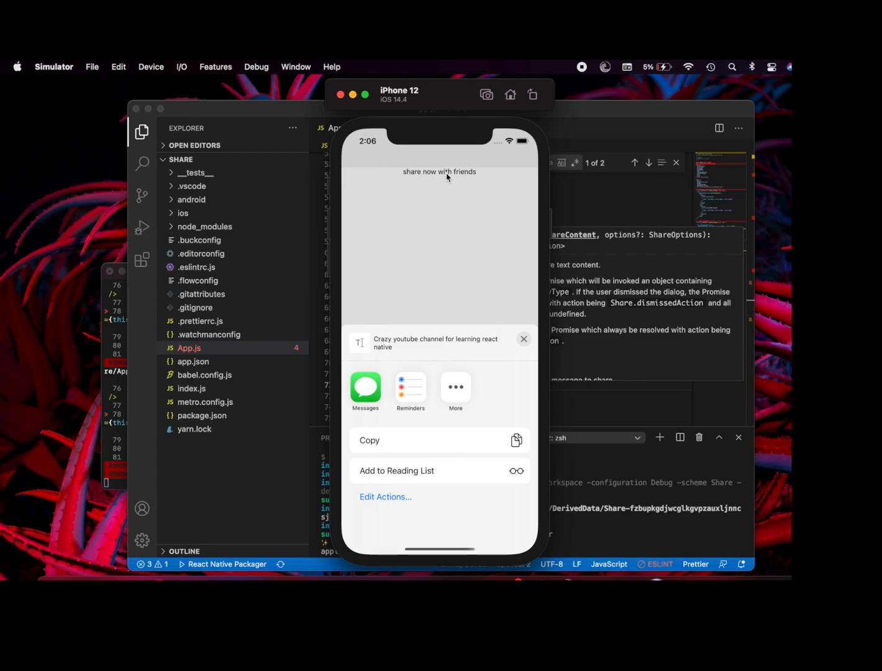
{"action": "mouse_move", "coordinate": [292, 110]}
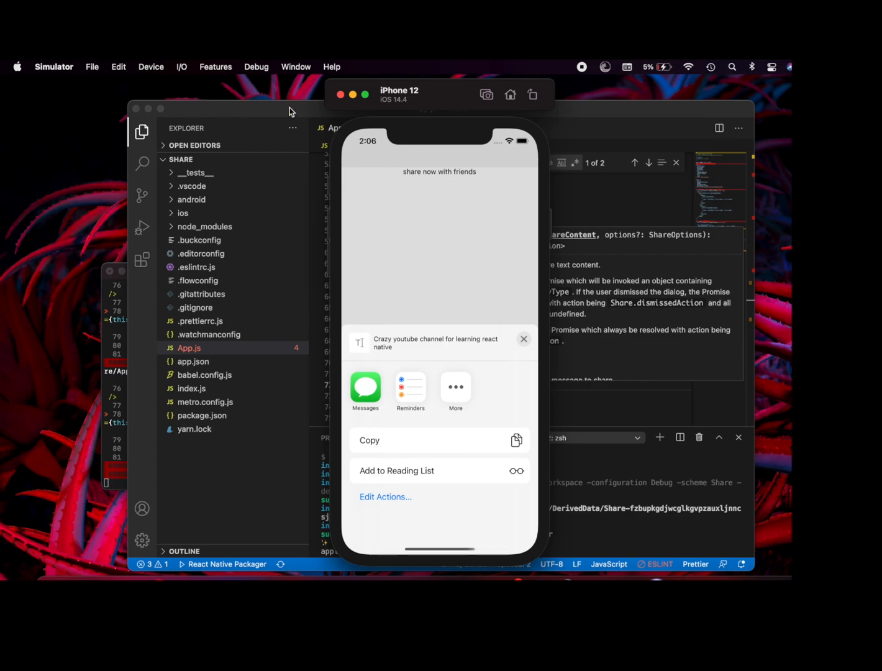